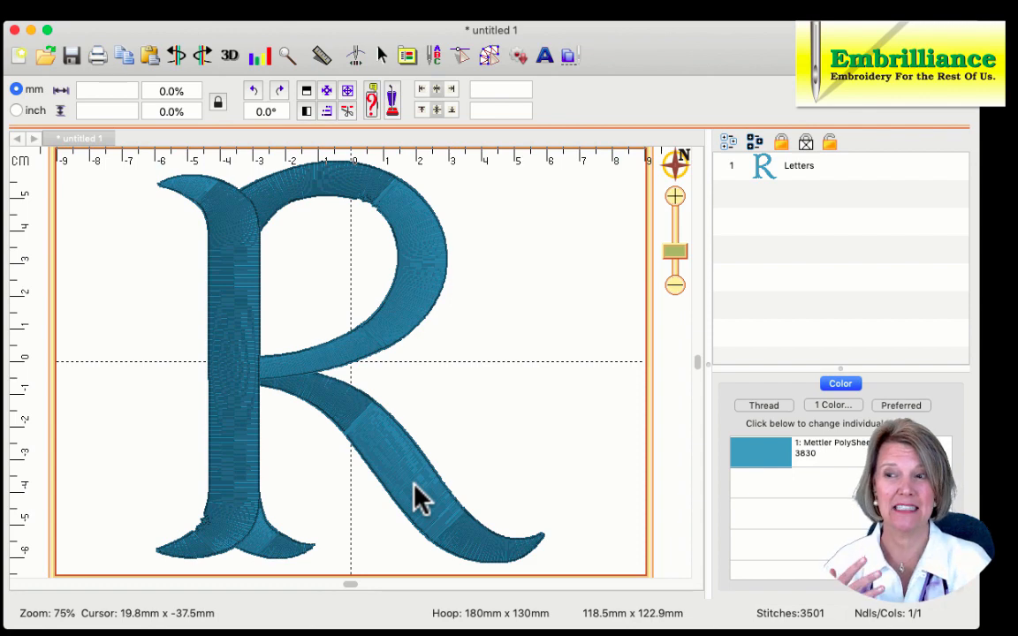
Enter Stitch Editing mode on the teal letter R so its outline points appear.
click(353, 353)
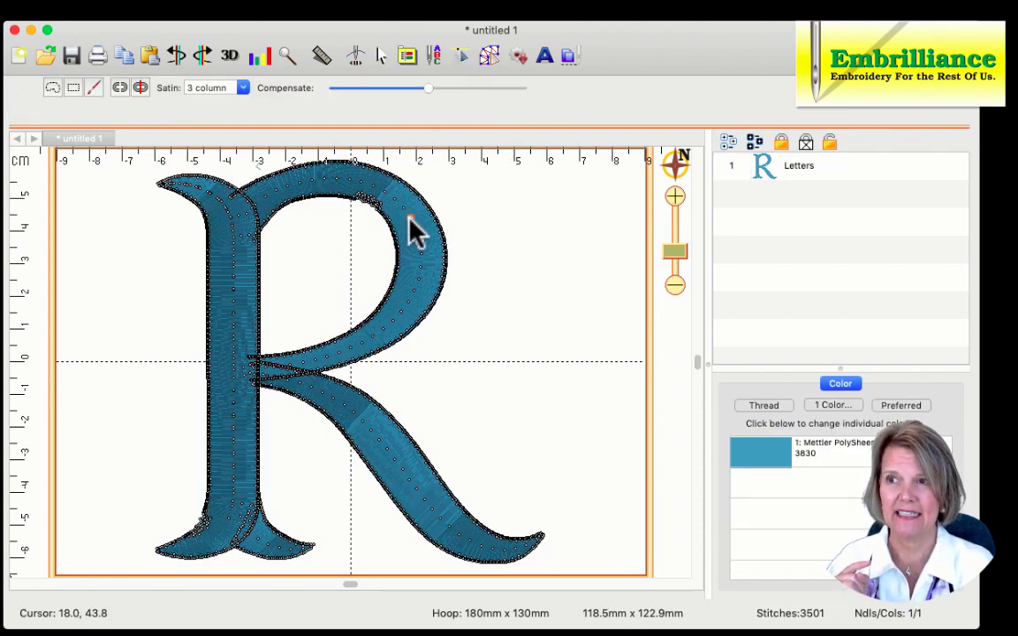
mouse_move(751, 219)
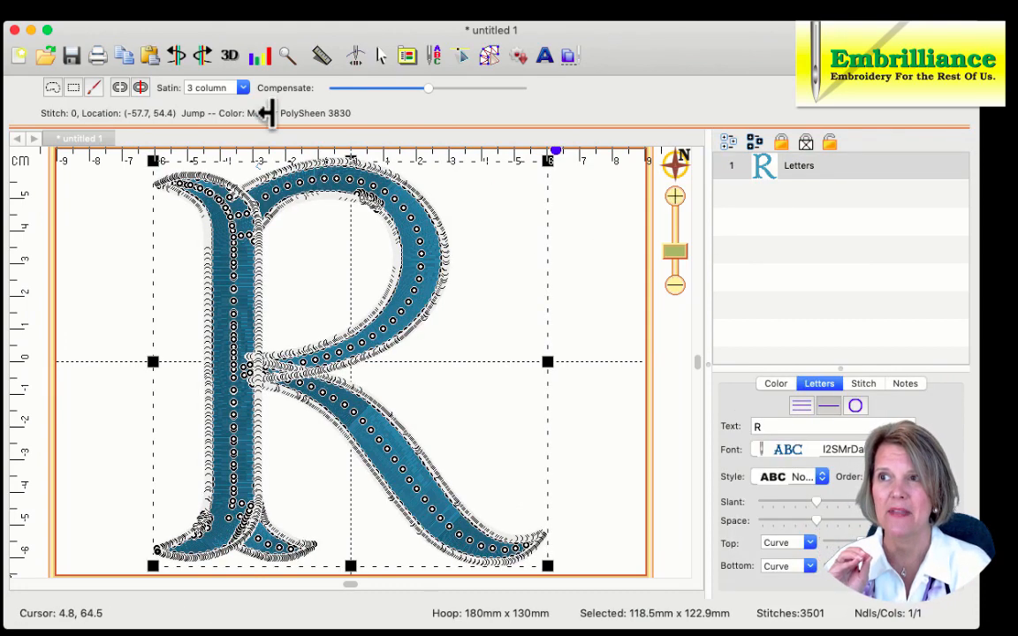
Set the letter R to 2-column satin, raising the stitch count to 6749.
click(240, 89)
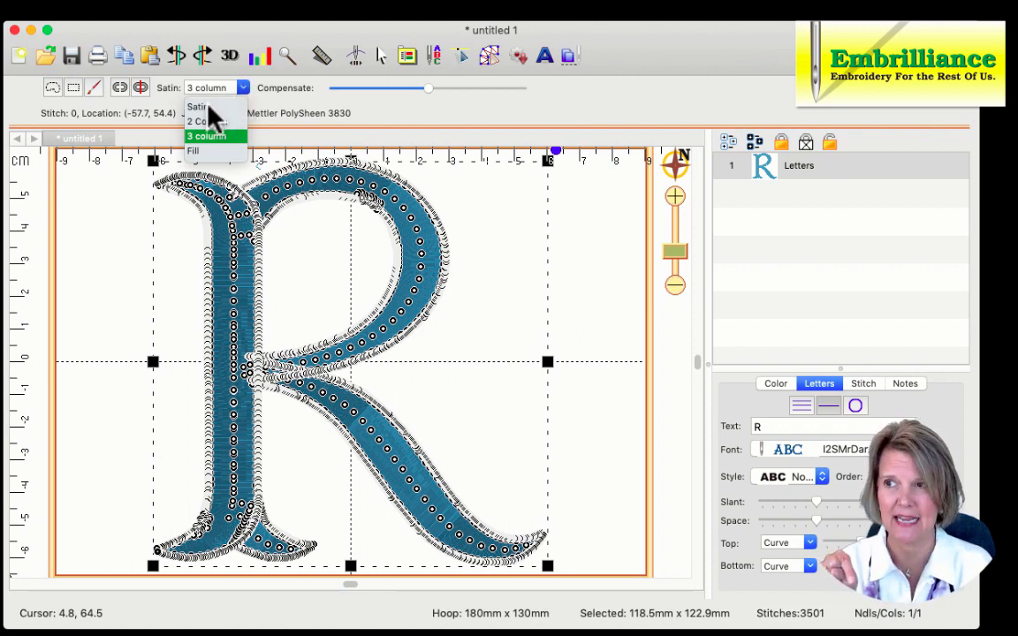
mouse_move(216, 134)
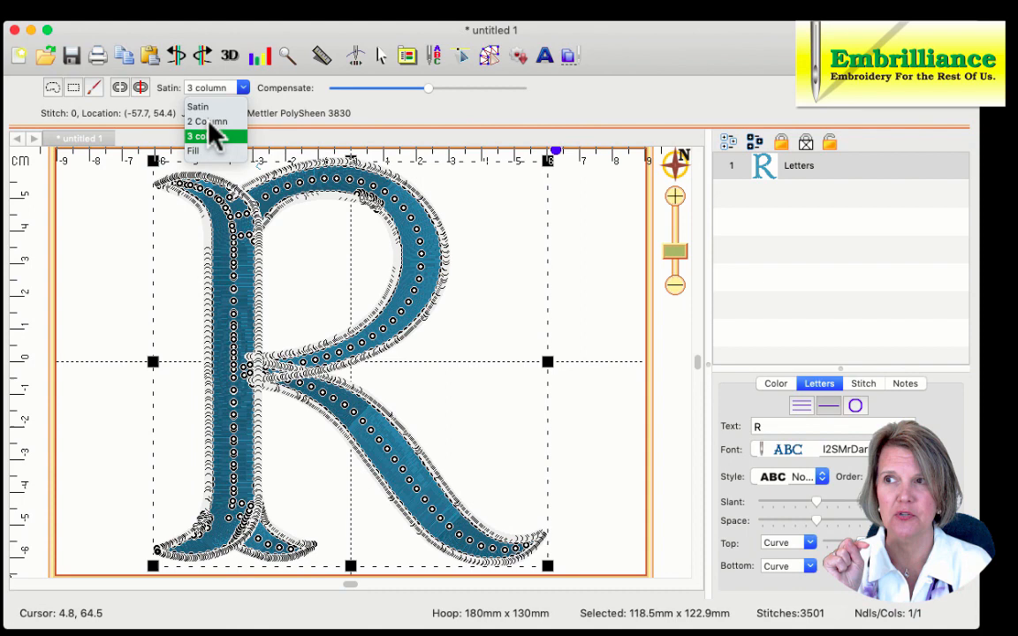
click(207, 120)
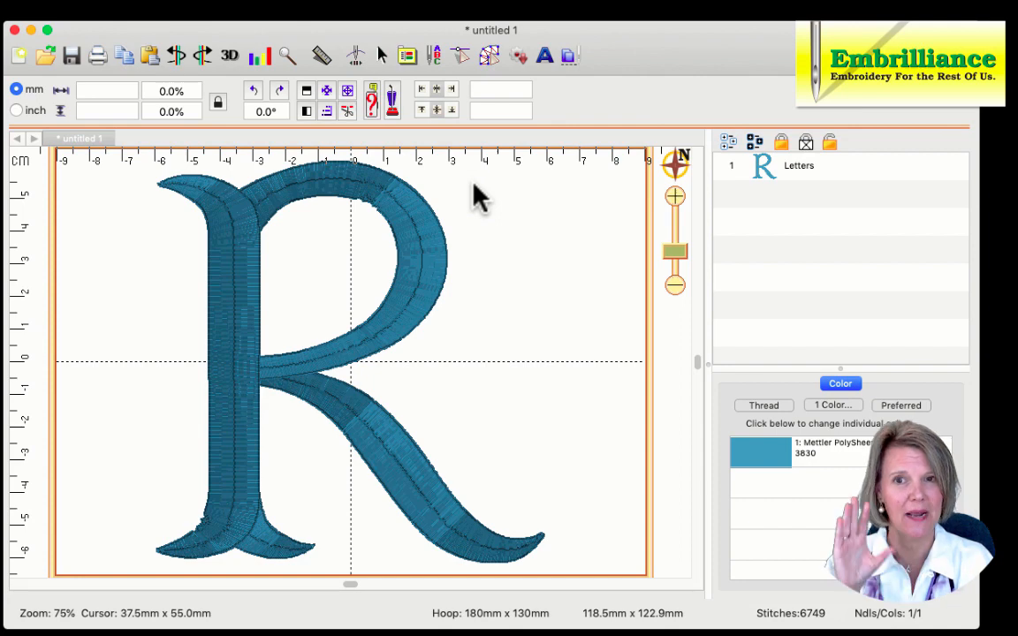
mouse_move(421, 173)
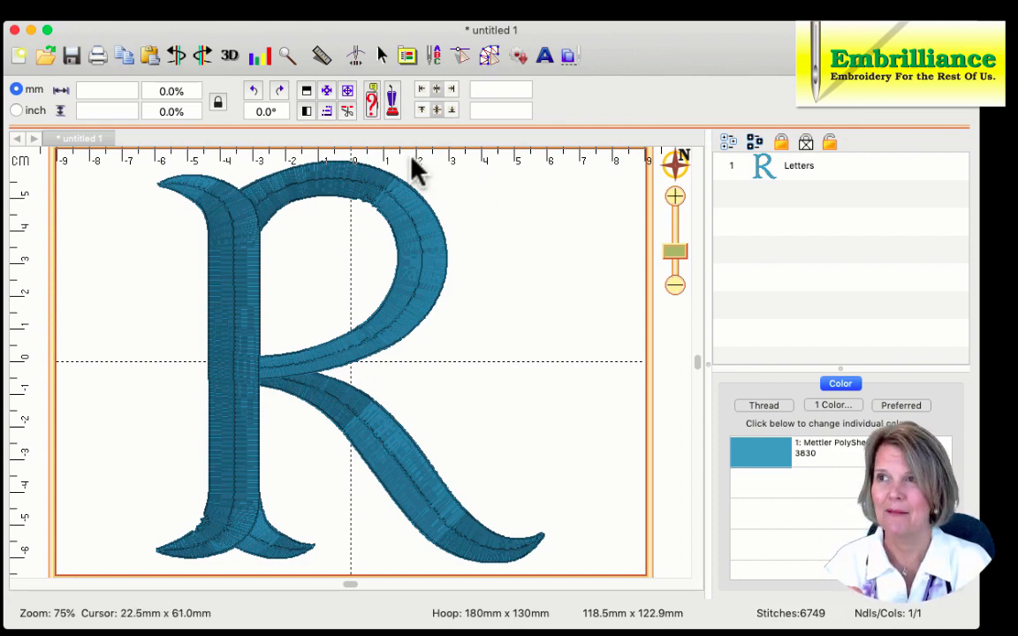
Re-enter stitch editing and restore the letter R to 3-column satin (3501 stitches).
click(175, 54)
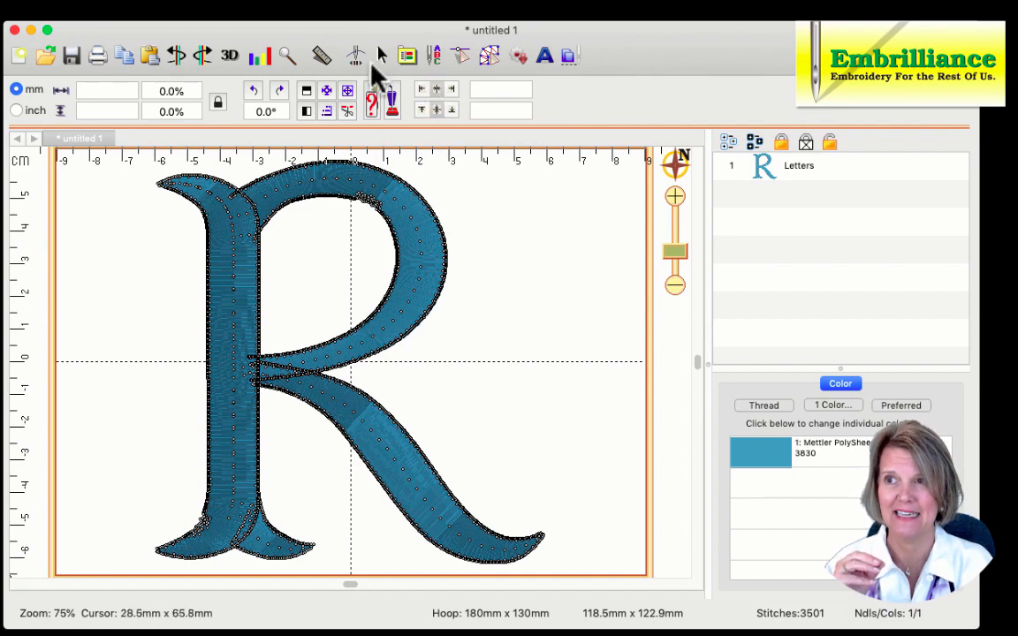
mouse_move(463, 64)
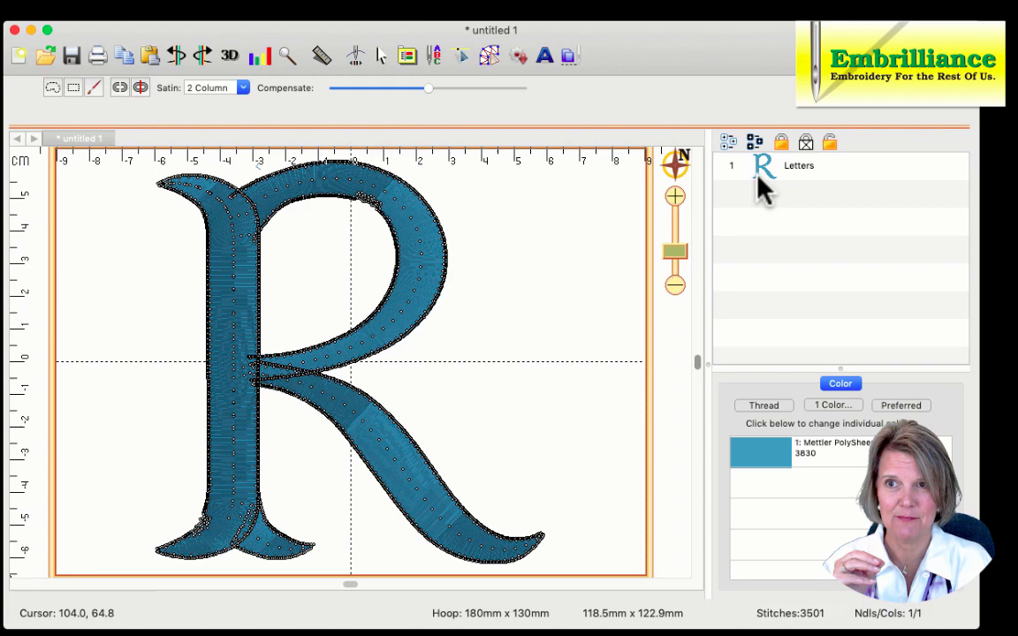
click(244, 88)
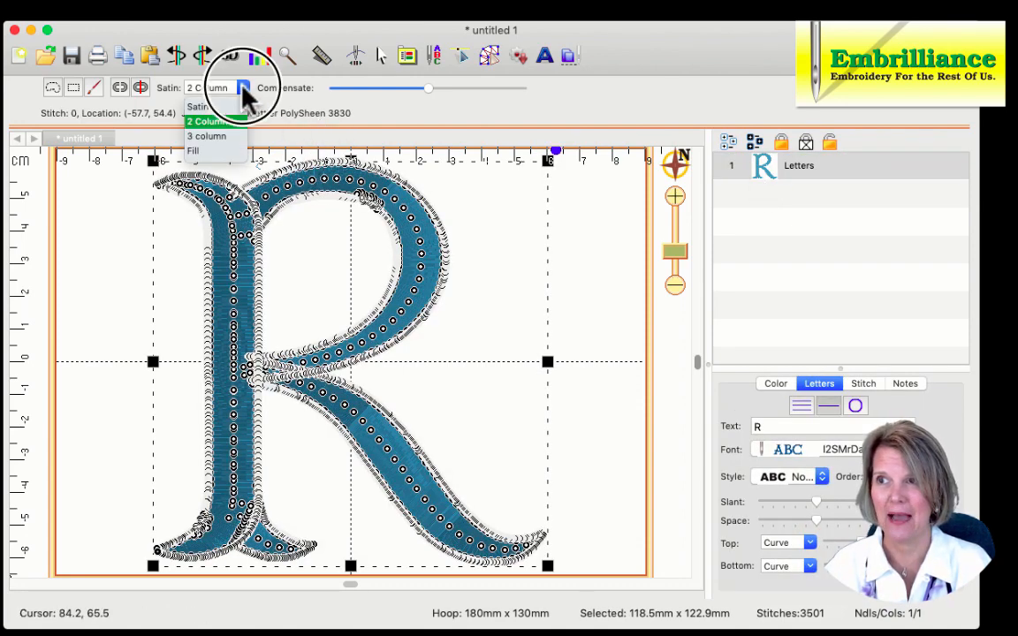
click(205, 137)
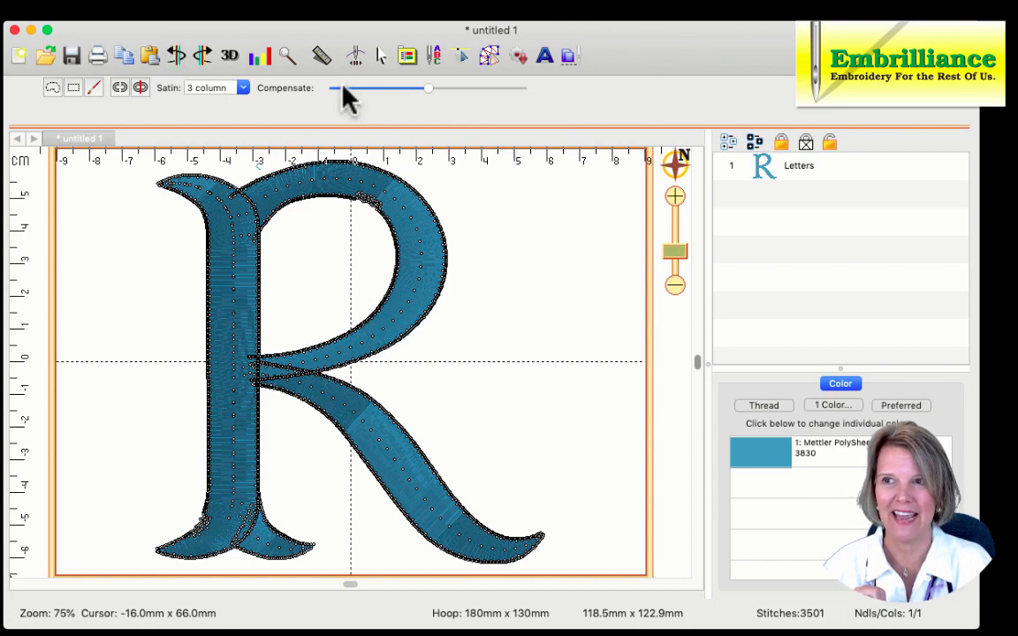
Change the letter R from satin to a Fill stitch (11911 stitches) and leave stitch editing.
click(839, 166)
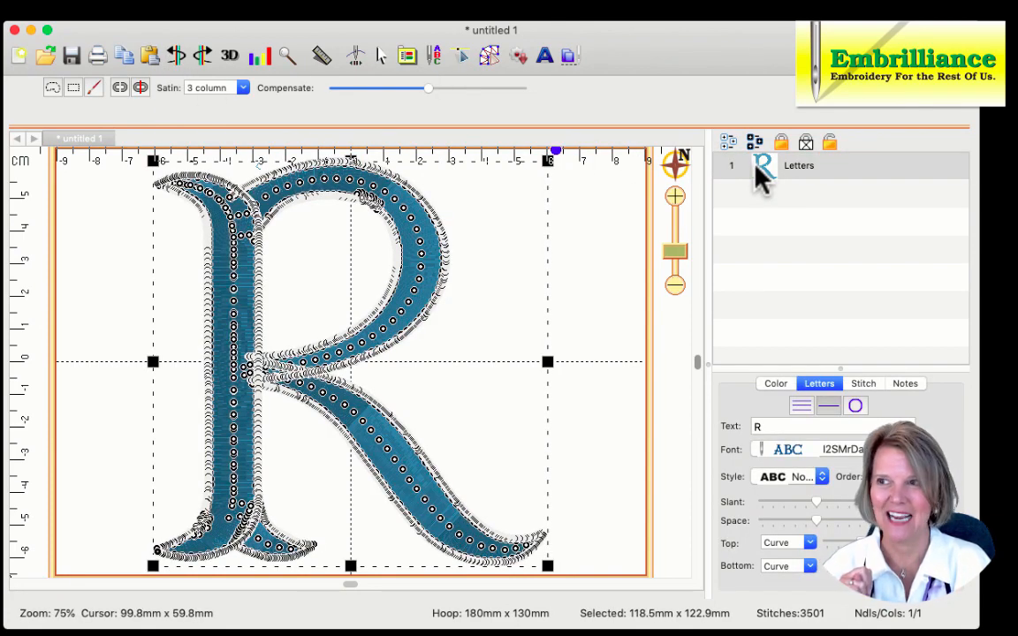
click(240, 88)
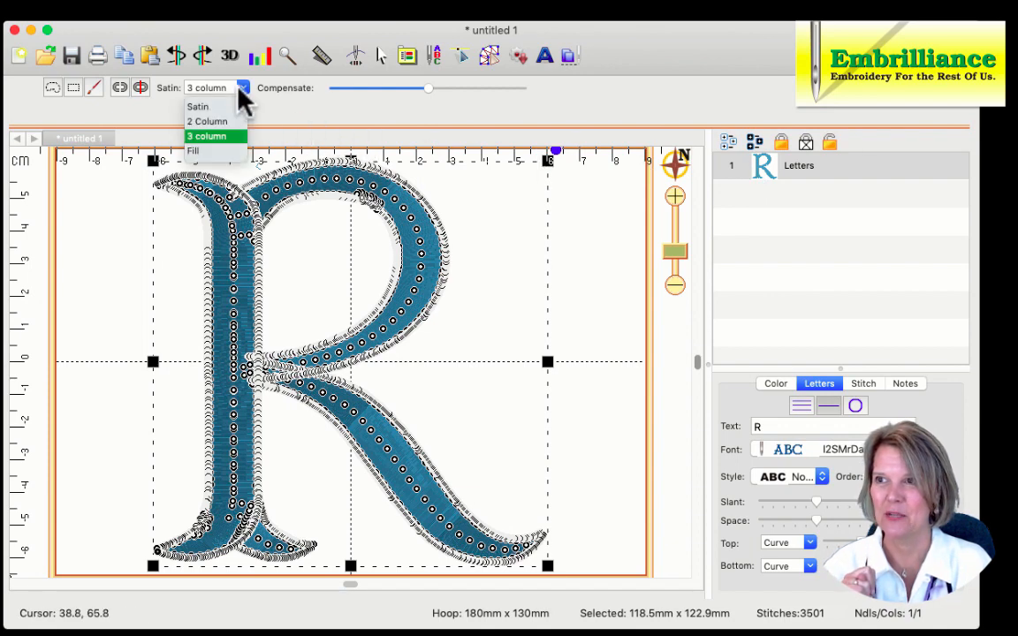
click(193, 150)
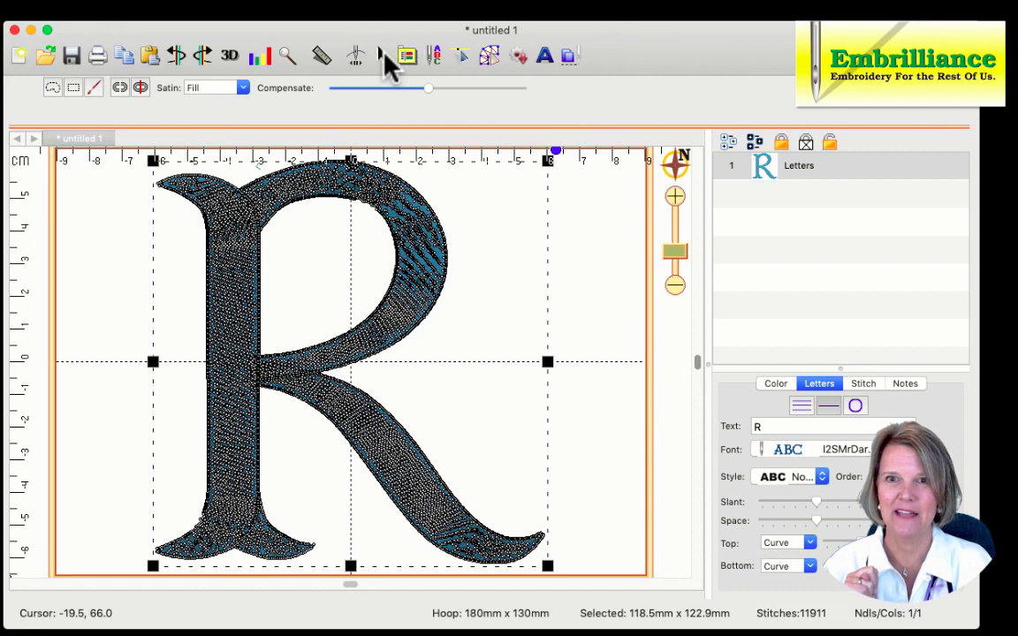
click(841, 382)
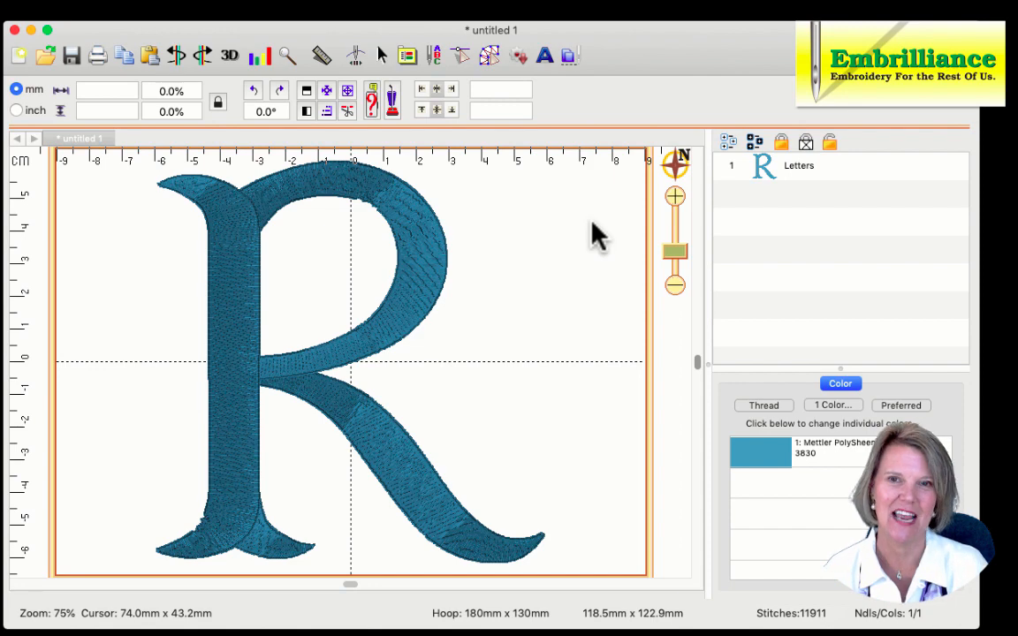
mouse_move(804, 456)
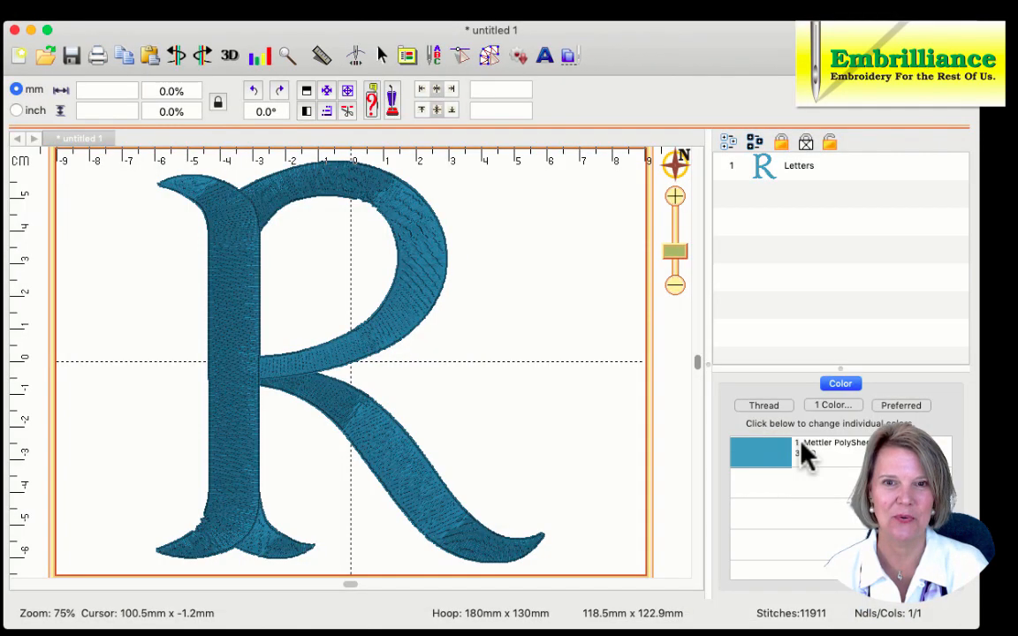